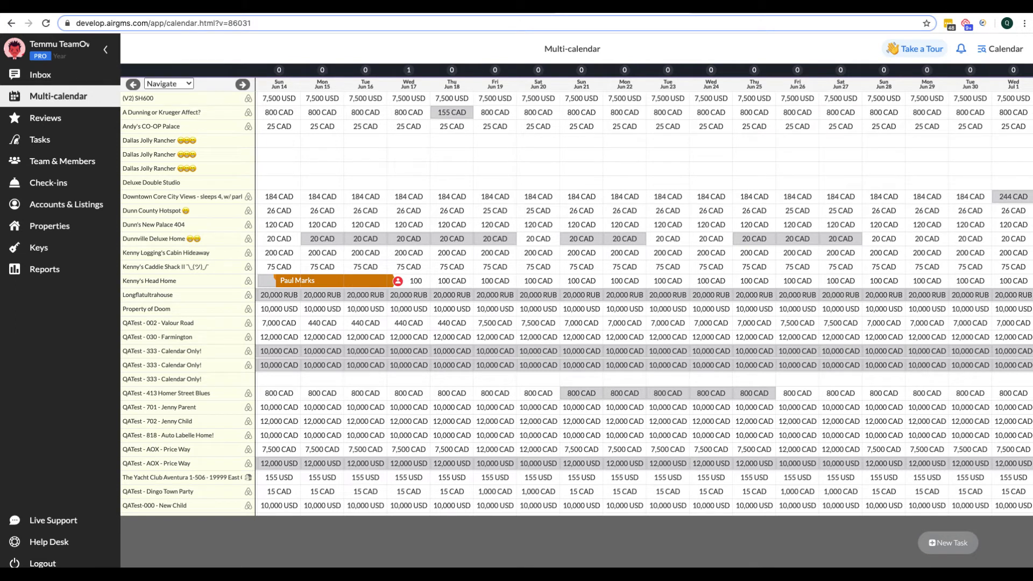
Leave the Dunnville Deluxe Home booking calendar and go to the Help Desk support page.
{"action": "left_click", "coordinate": [160, 239]}
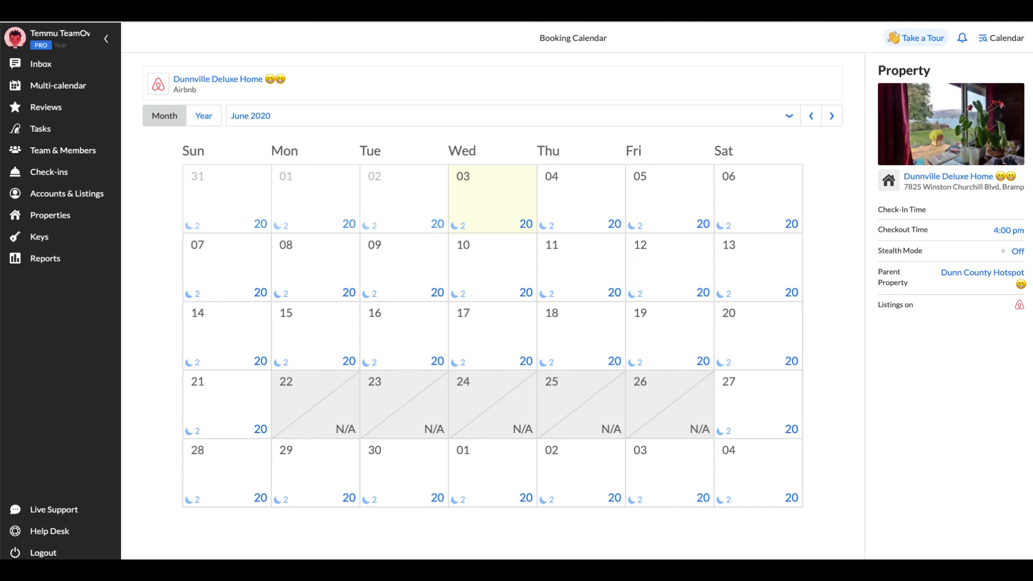
{"action": "left_click", "coordinate": [49, 531]}
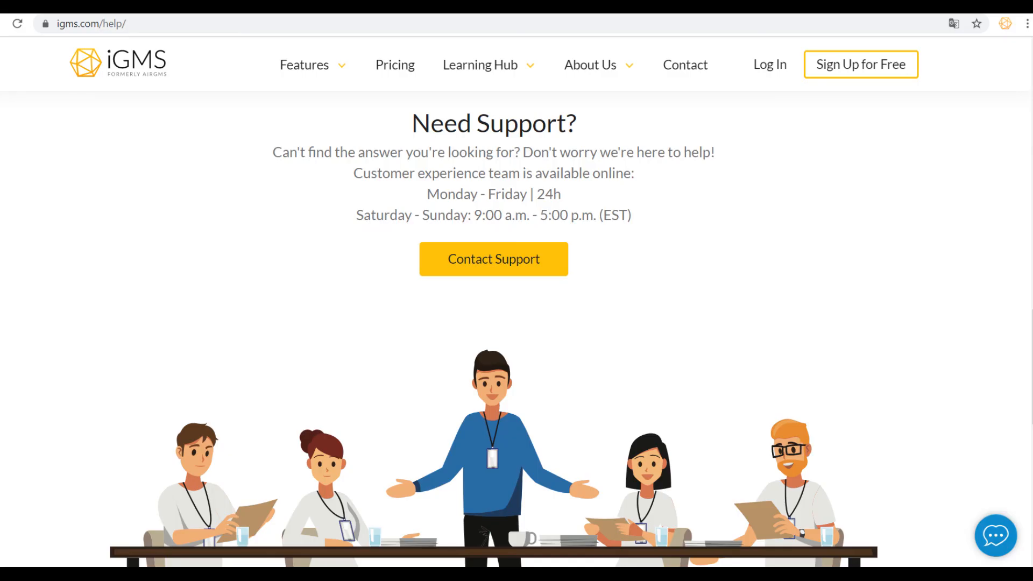